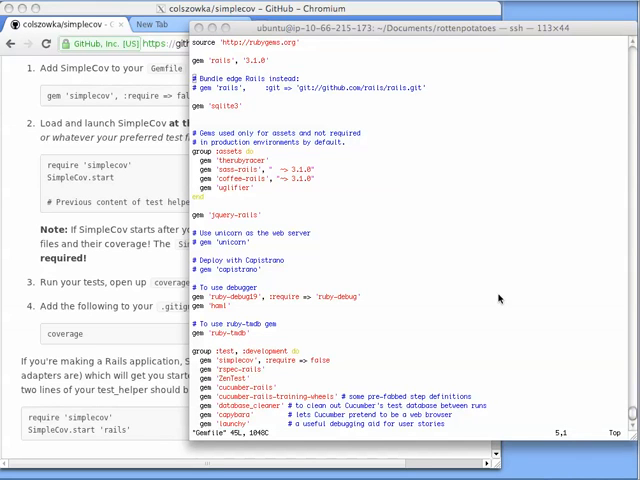
mouse_move(500, 300)
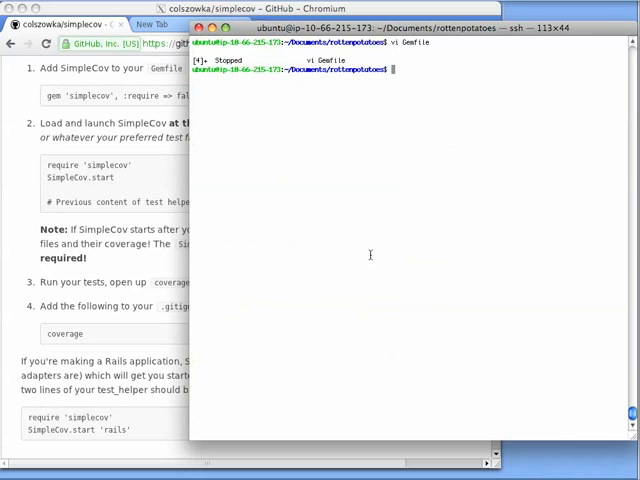
Run 'rake spec' so RSpec finishes and SimpleCov reports 48.39% of lines covered
text(rake)
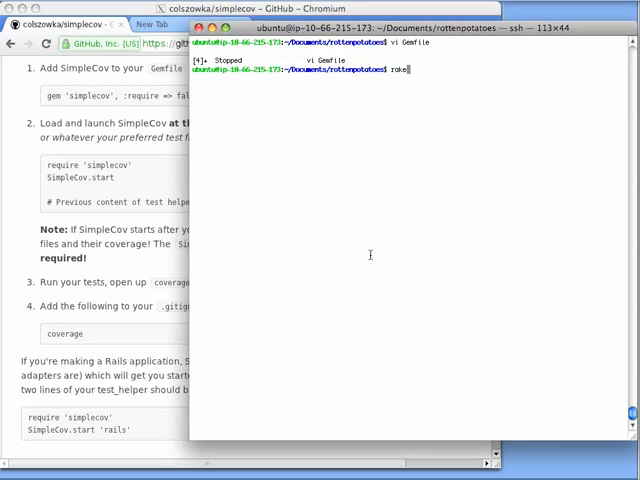
text(spec)
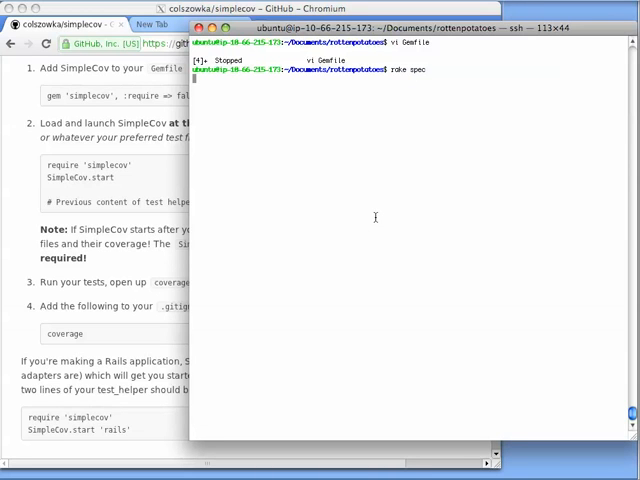
key(Return)
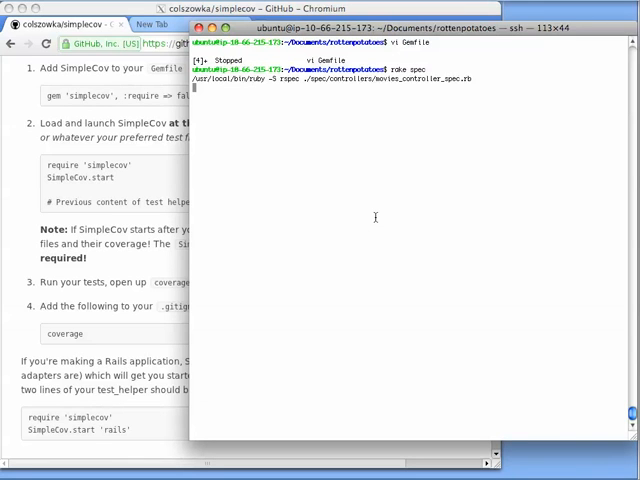
key(Return)
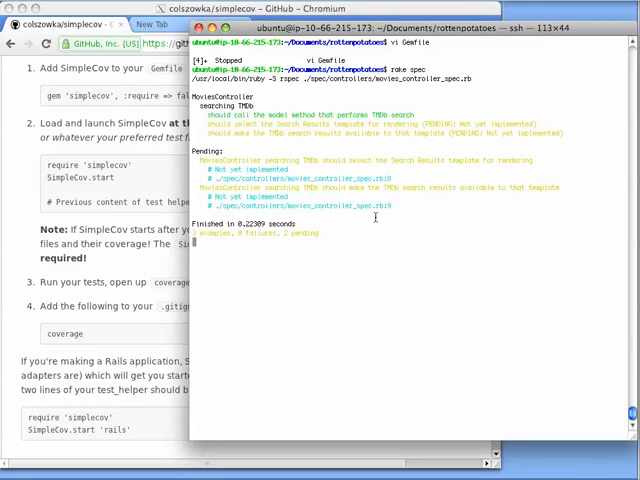
key(Return)
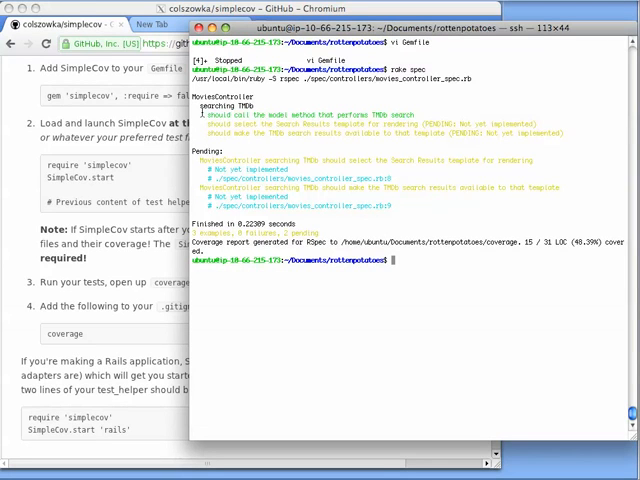
drag(204, 116, 456, 136)
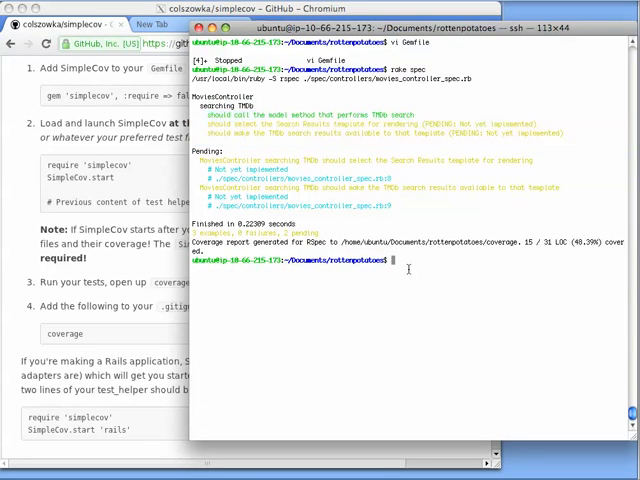
List the project folder contents with 'ls'
text(ls)
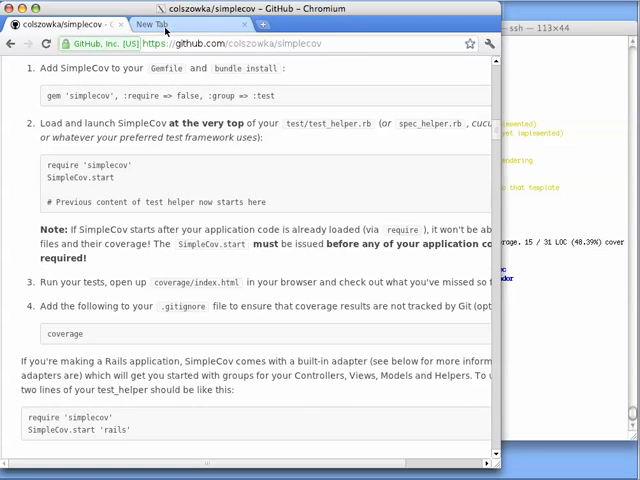
Load rottenpotatoes/coverage/index.html in a new tab, showing All Files at 48.39% covered
click(158, 24)
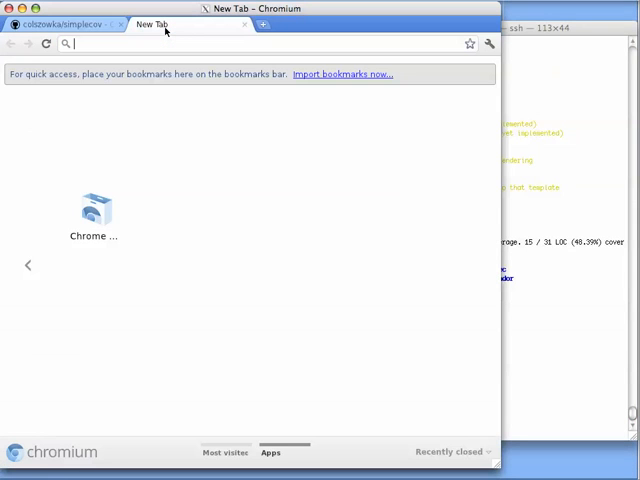
mouse_move(228, 166)
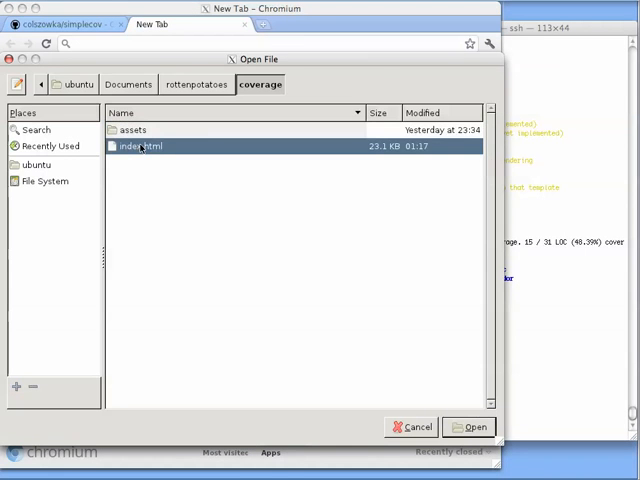
click(468, 428)
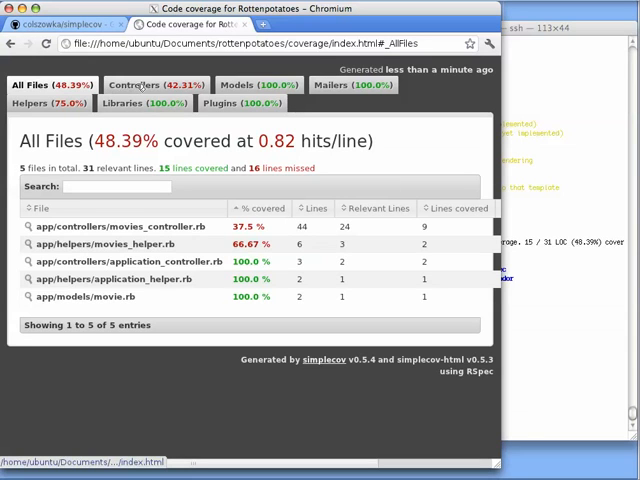
click(150, 84)
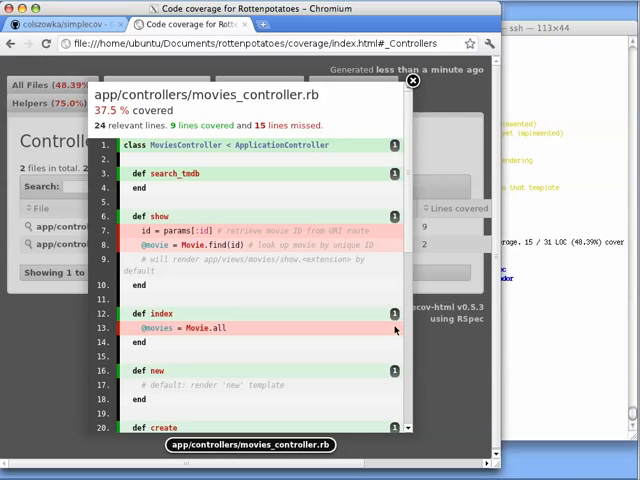
mouse_move(392, 88)
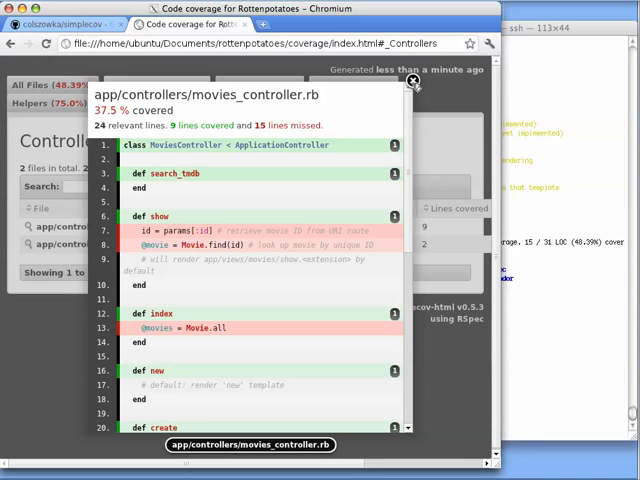
Close the movies_controller.rb source overlay to return to the Controllers listing at 42.31%
click(412, 82)
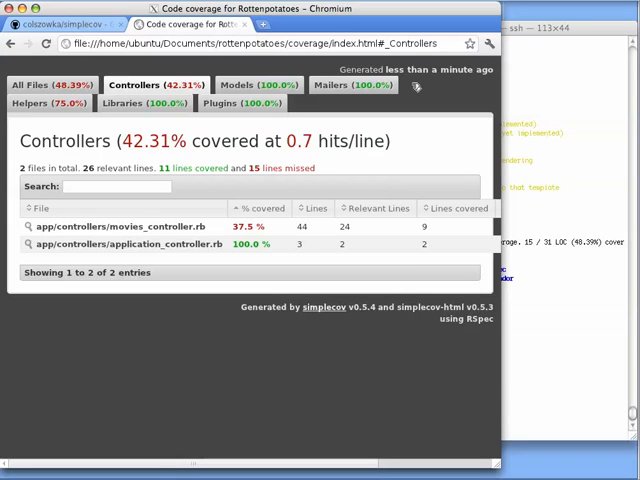
mouse_move(412, 88)
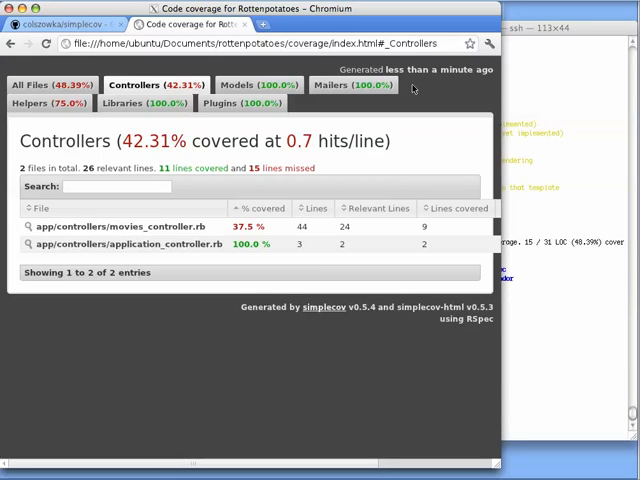